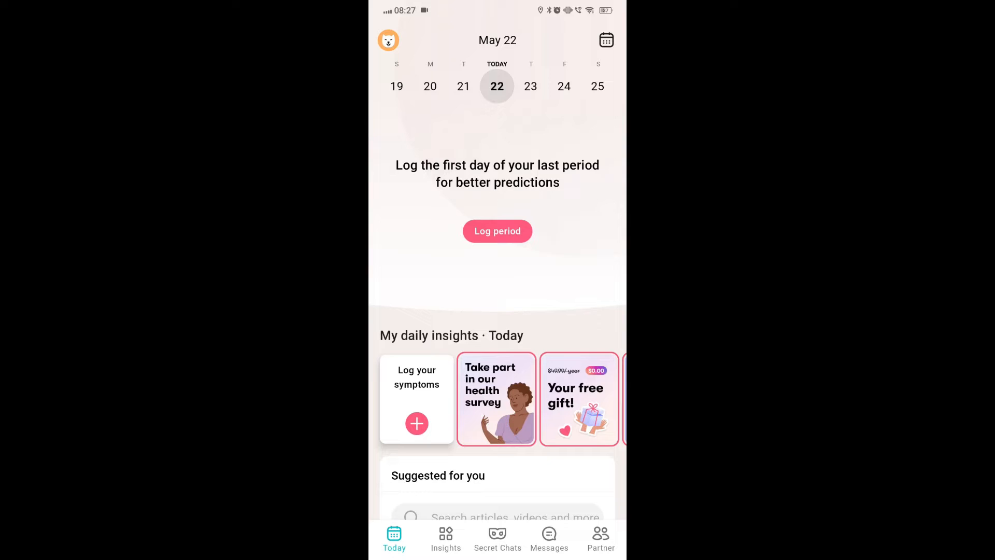
- Switch from Flo's Today screen over to the Google Play Store app
click(498, 230)
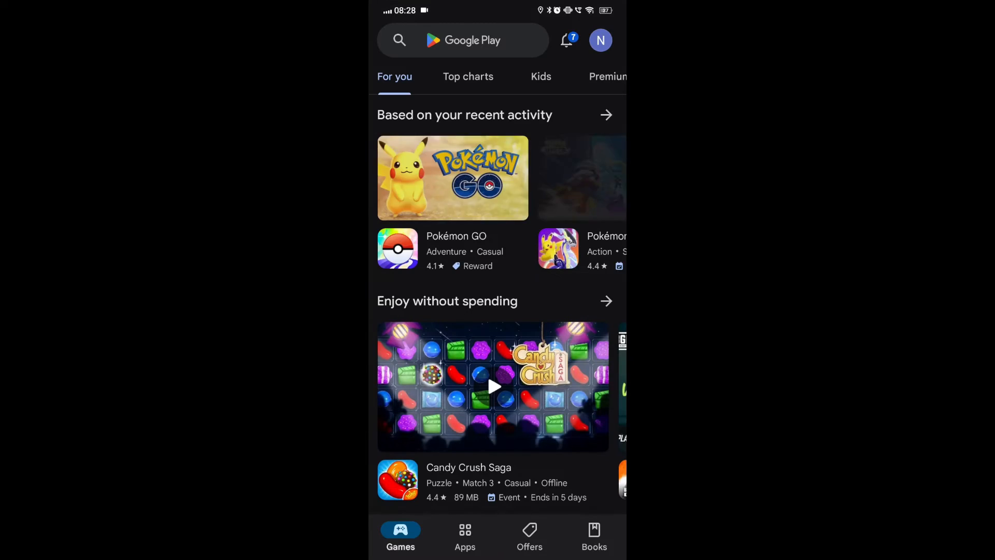
click(463, 40)
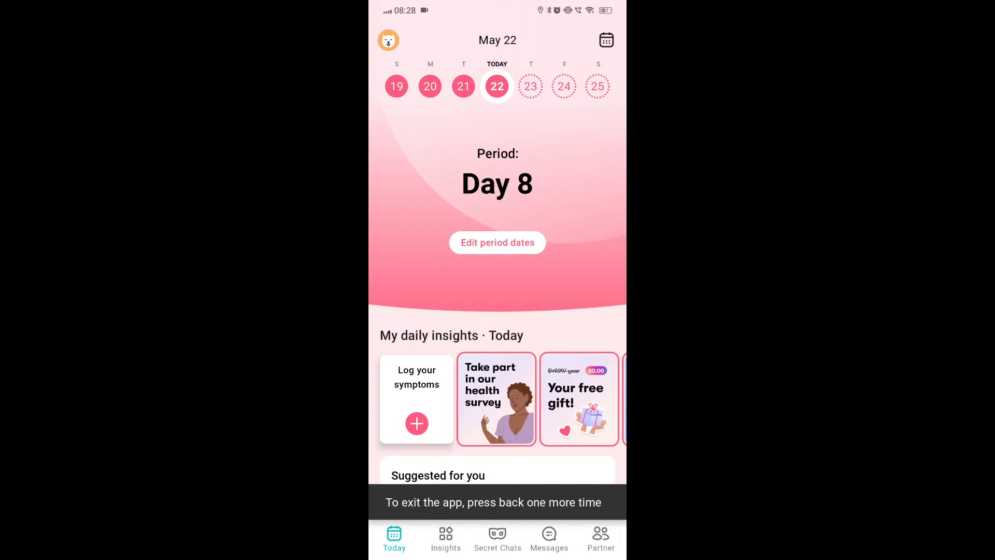
- Back out of Flo to the home screen and pull down the shortcut center
key(Back)
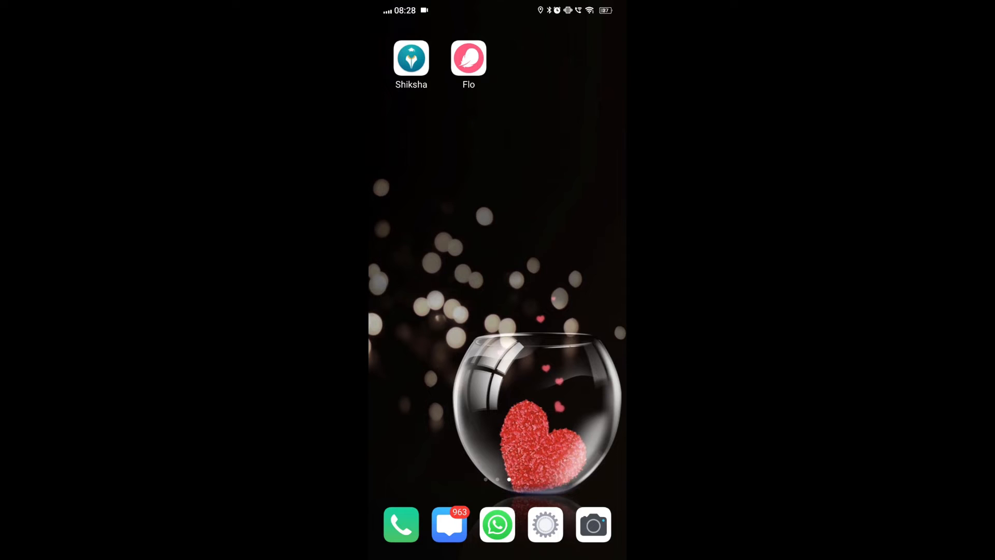
click(468, 58)
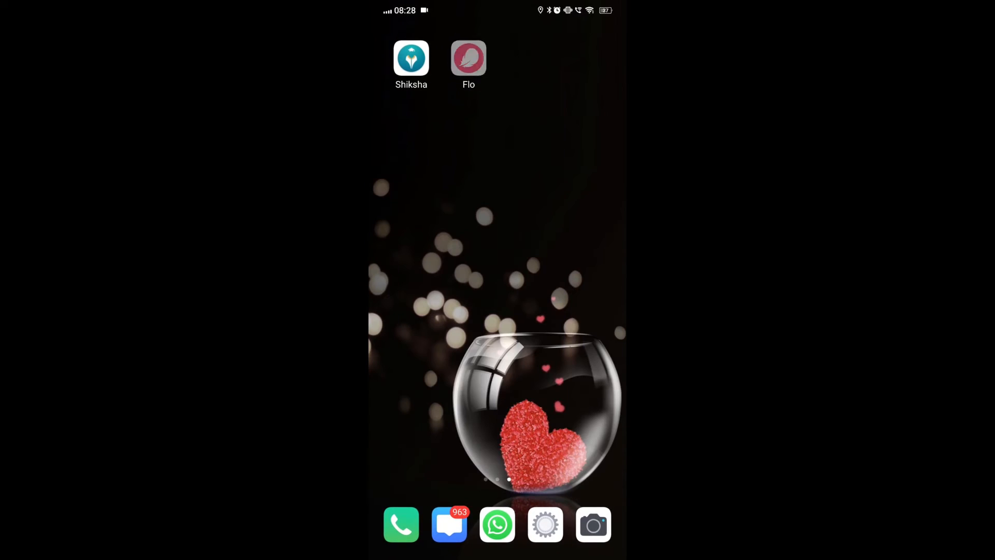
click(468, 58)
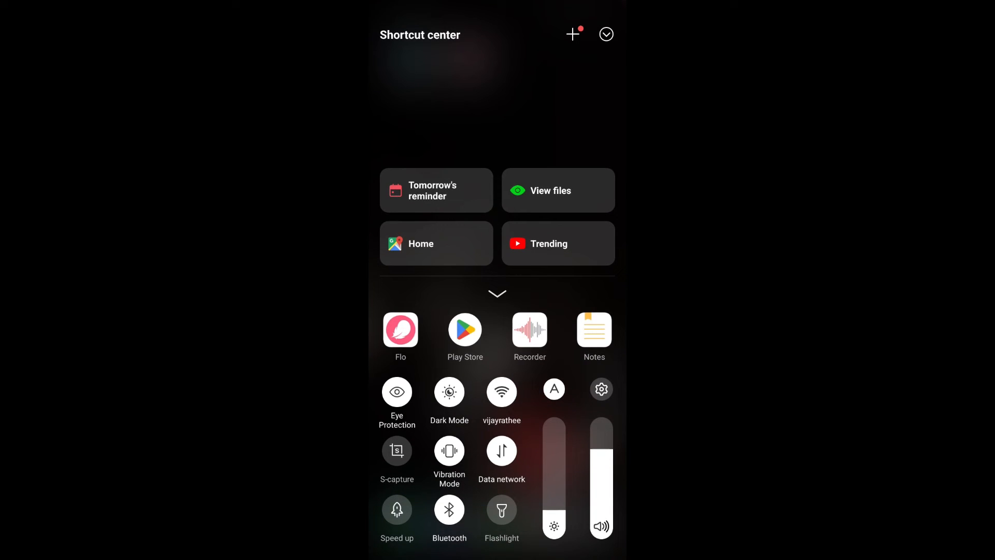
- Toggle Wi-Fi and mobile data off, then switch both back on
click(502, 392)
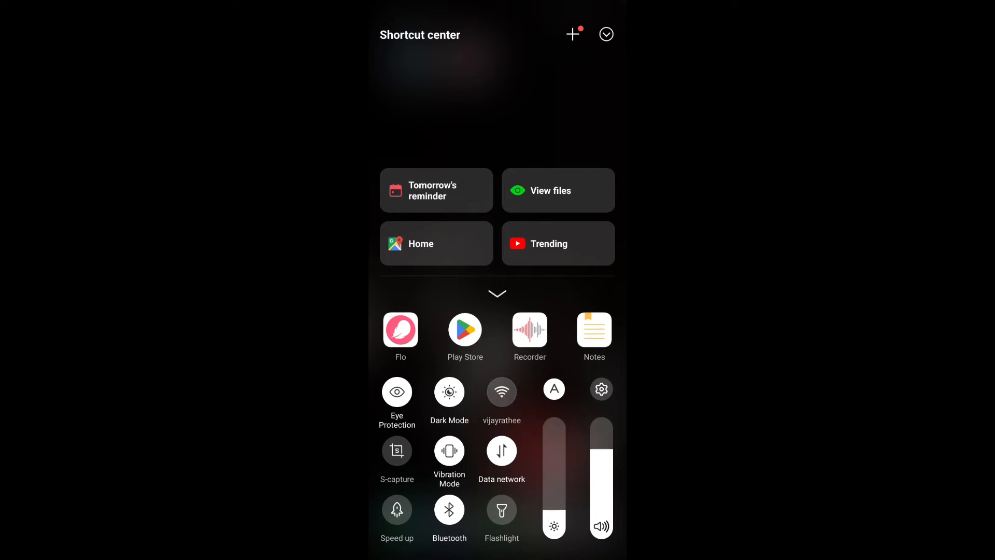
click(500, 391)
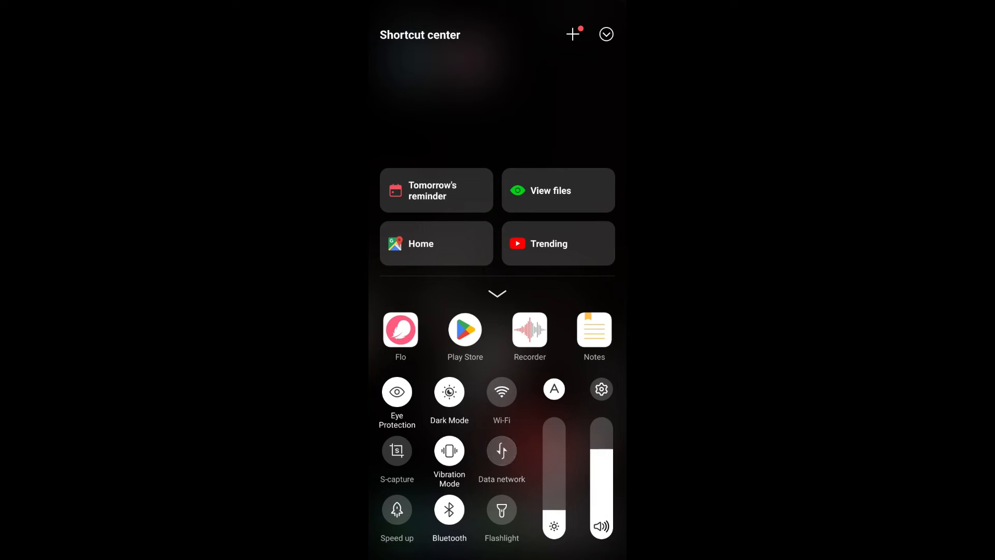
click(502, 391)
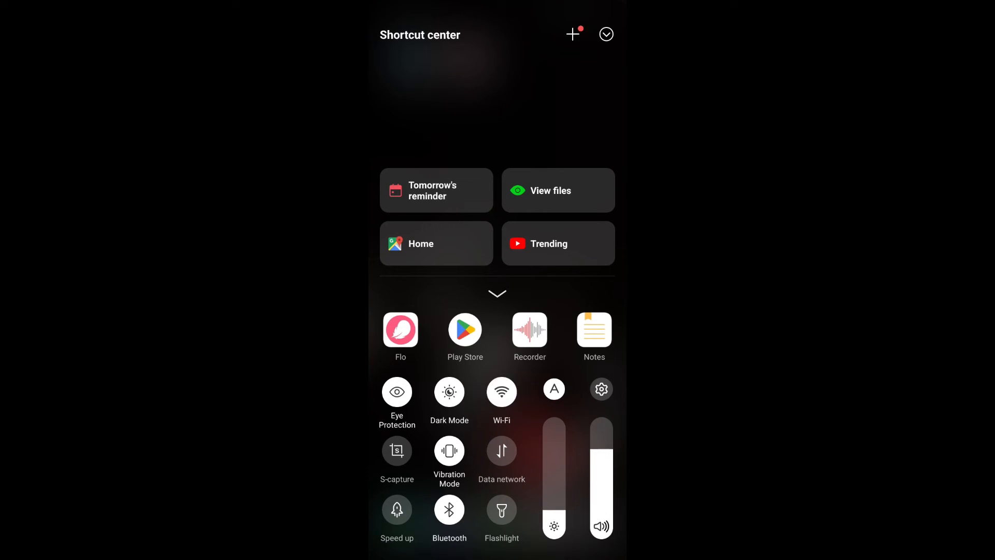
click(502, 451)
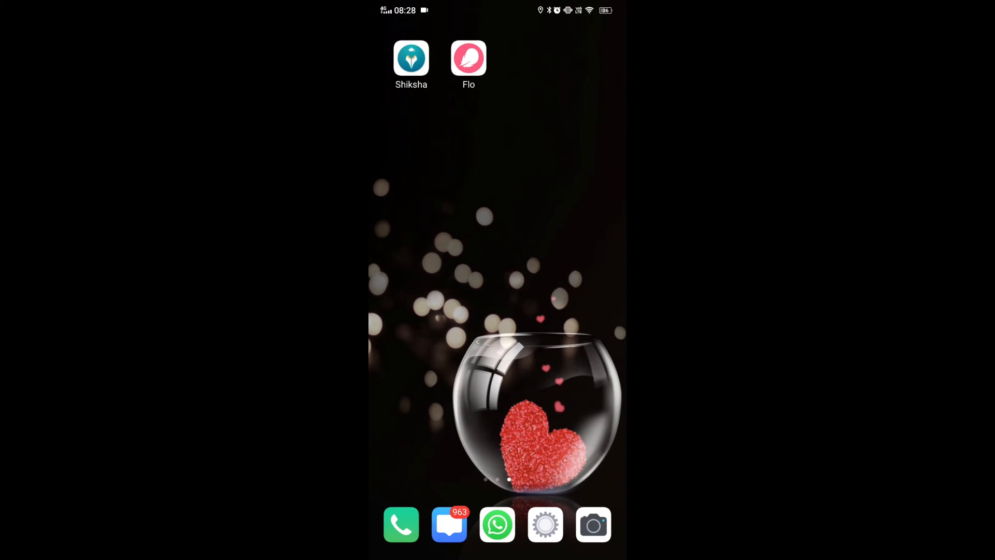
- Relaunch Flo and reach the help center at help.flo.health via the profile menu
click(469, 58)
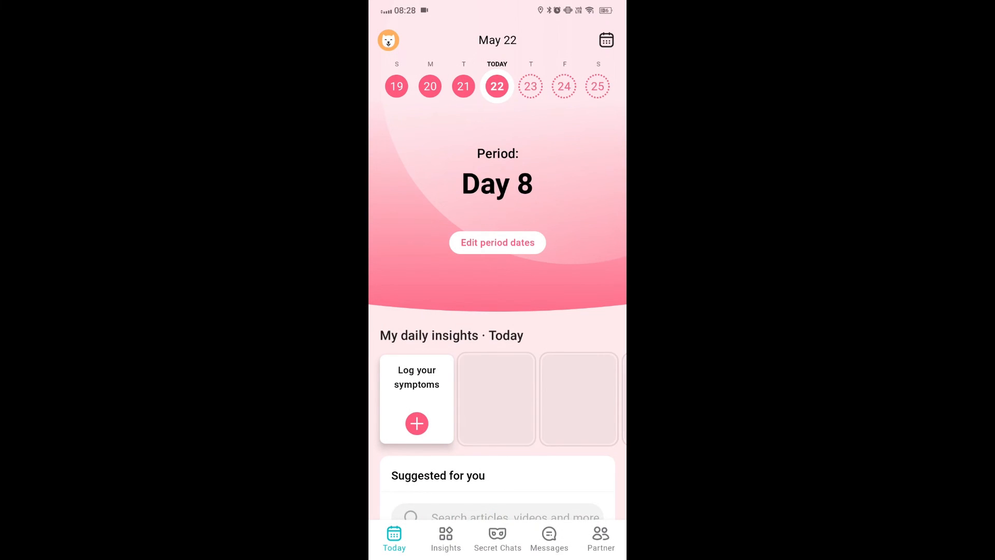
click(387, 40)
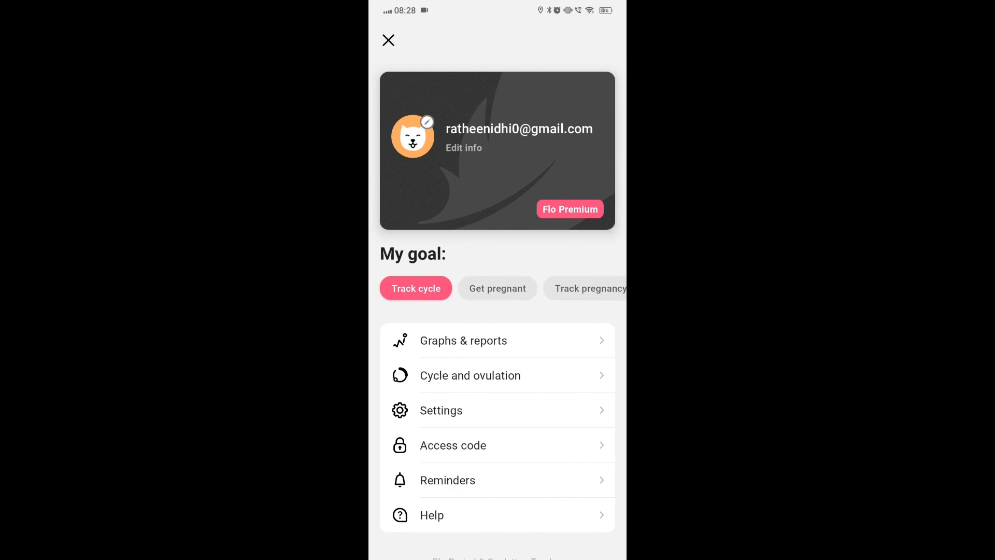
click(431, 515)
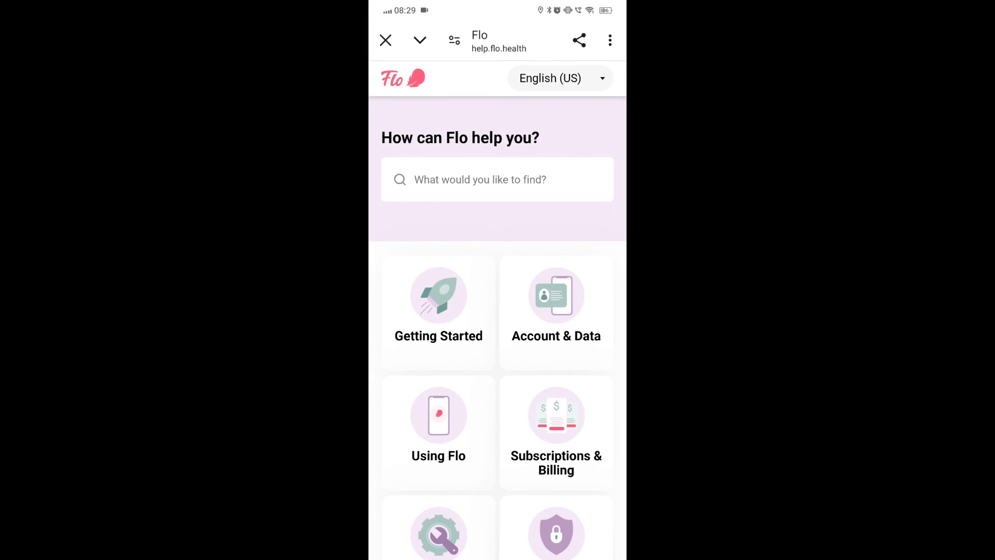